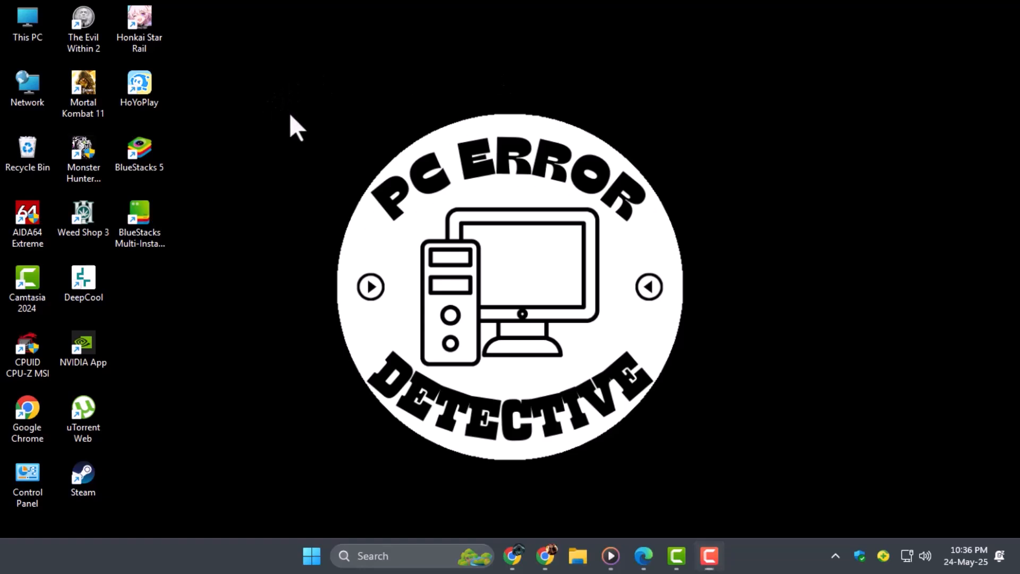
mouse_move(743, 454)
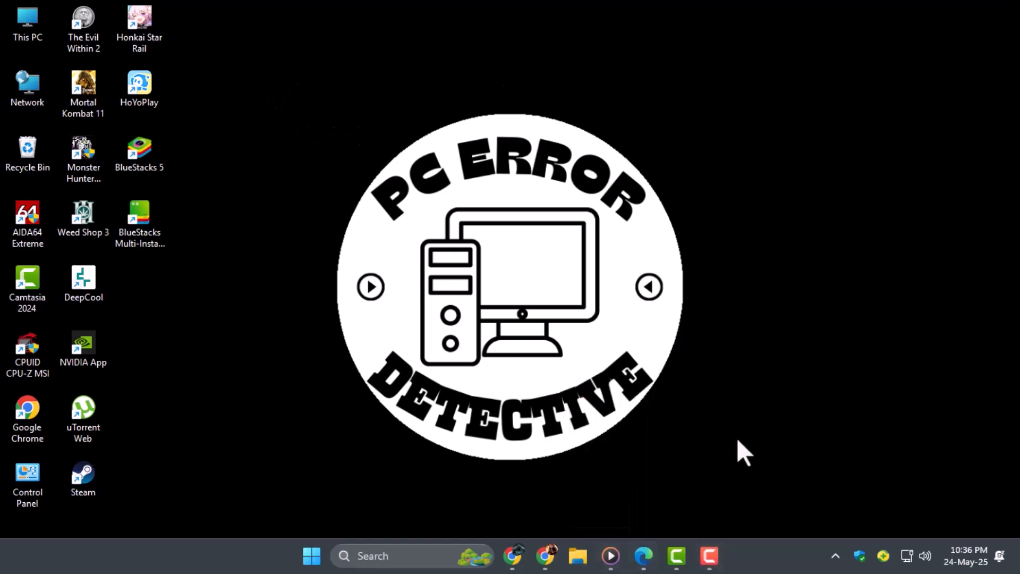
mouse_move(744, 496)
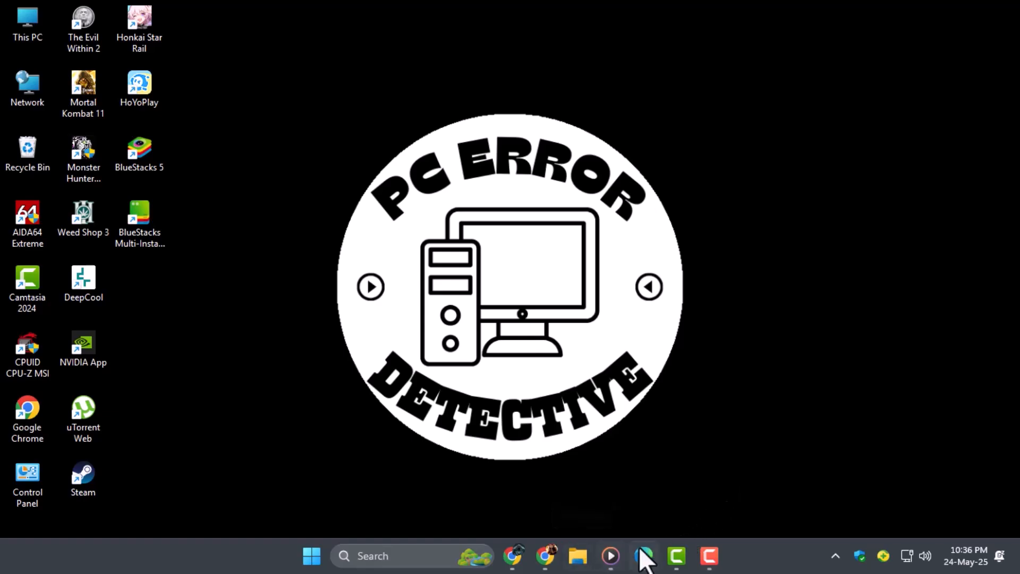
Step: Launch Edge from the taskbar and activate the empty address bar
left_click(643, 555)
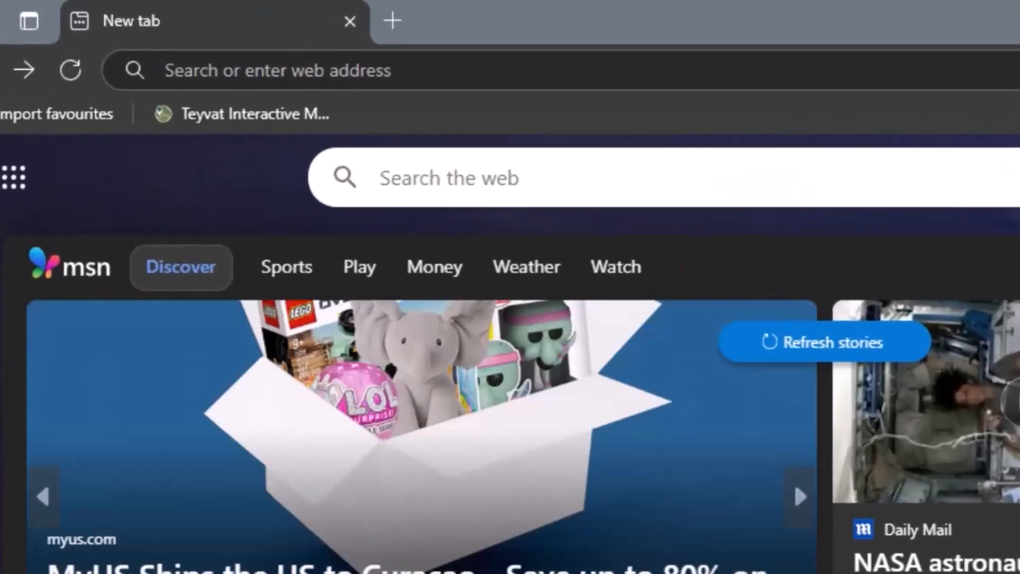
mouse_move(435, 273)
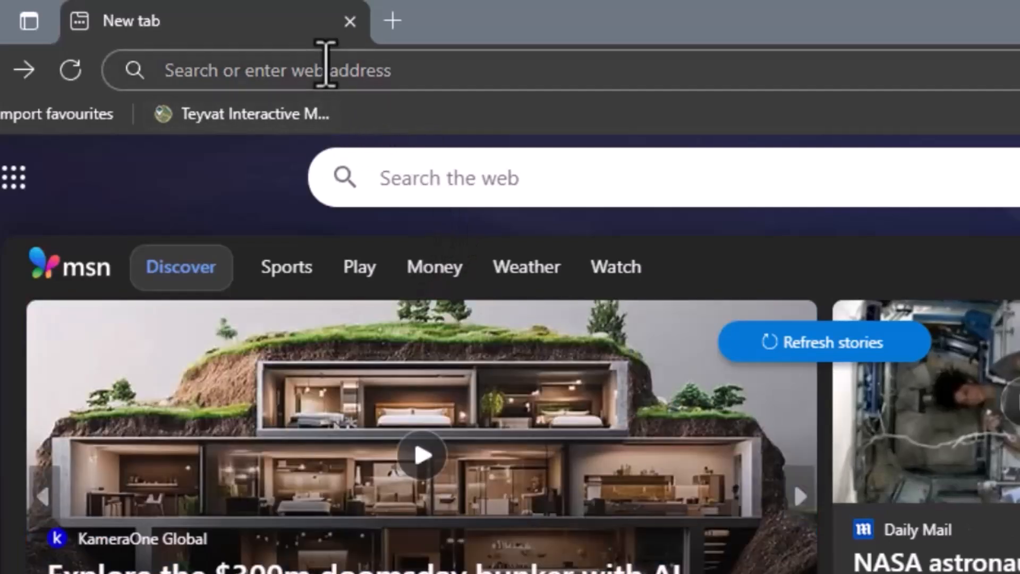
left_click(279, 70)
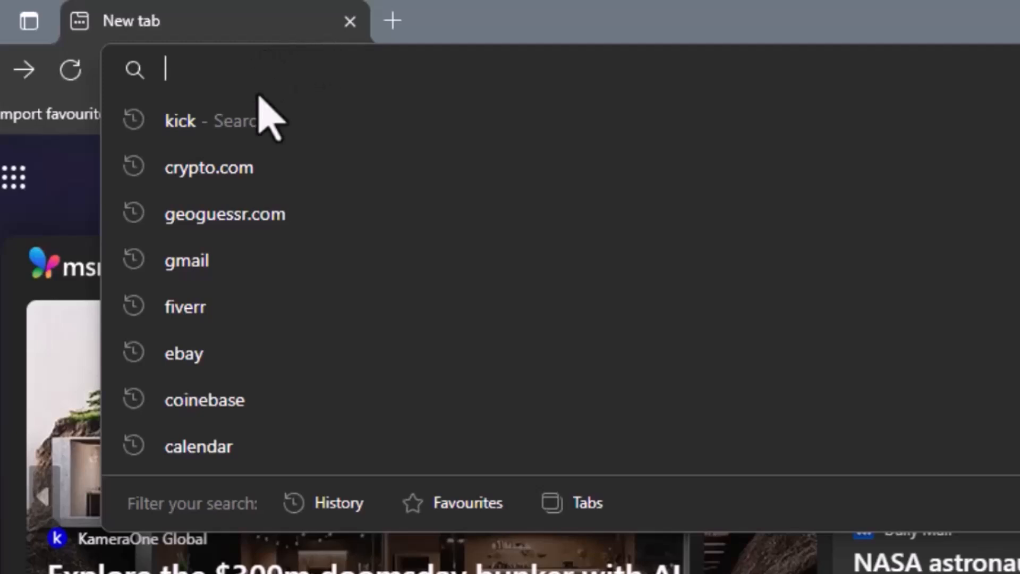
Step: Run the 'kick' search from history and open kick.com from the Bing results
left_click(179, 120)
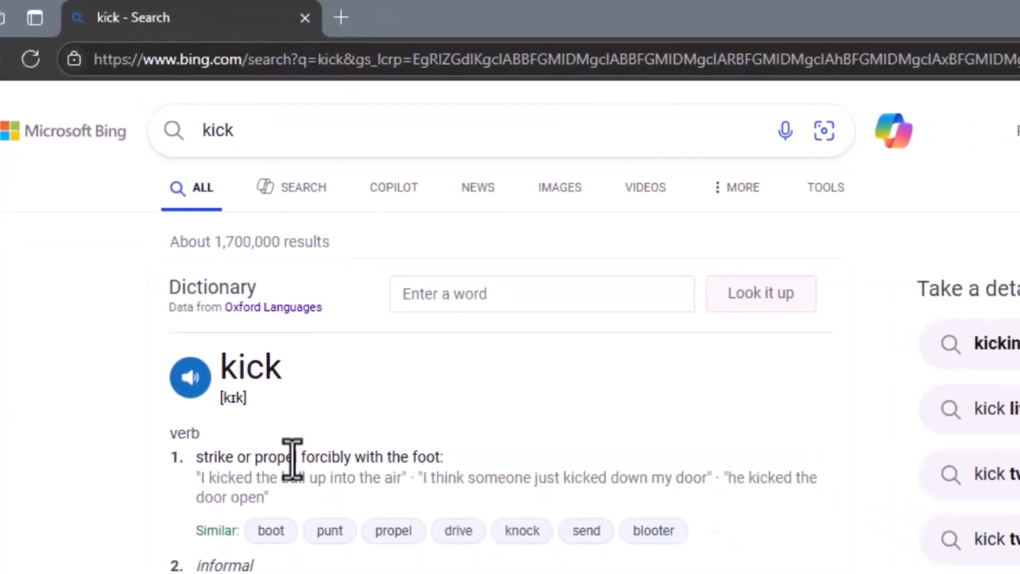
scroll("down", 3)
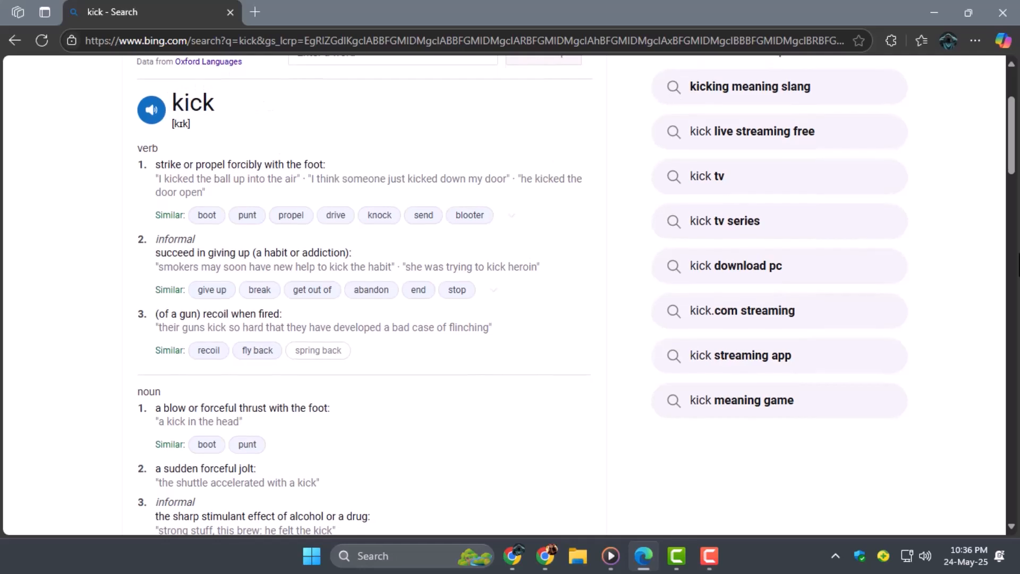
scroll("down", 3)
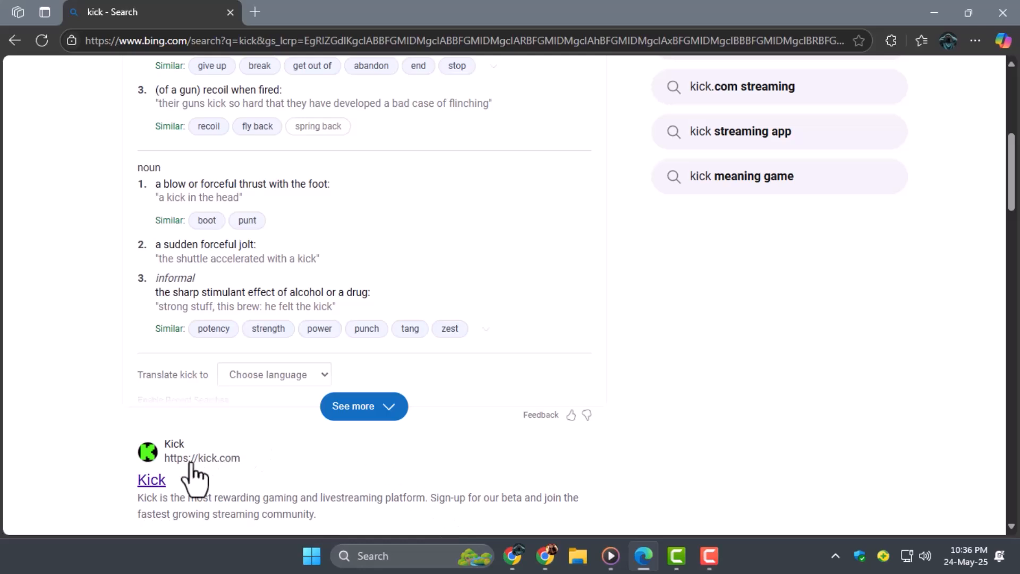
left_click(151, 479)
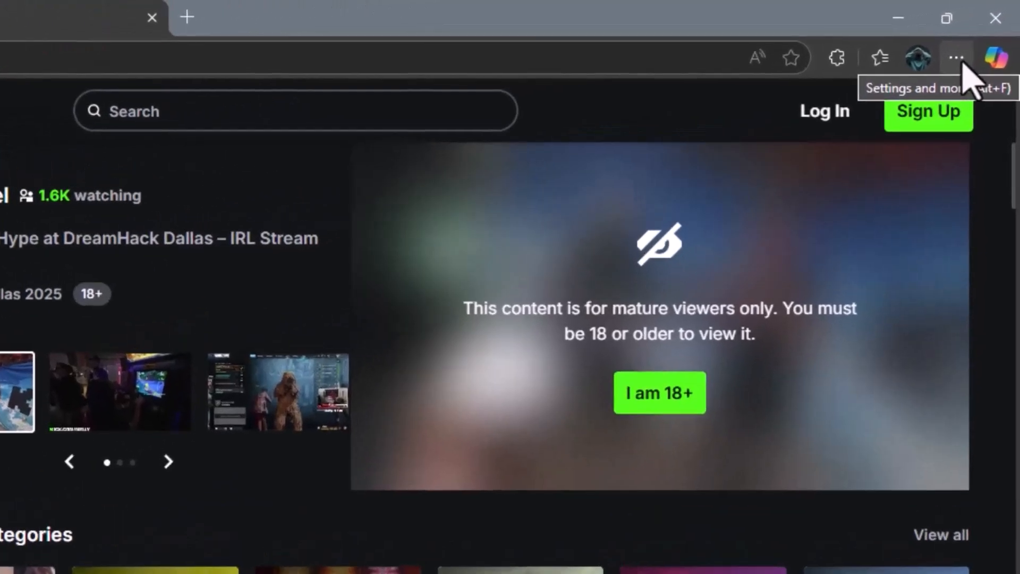
Step: From the Edge menu's Apps section, choose to install the Kick site as an app
left_click(956, 57)
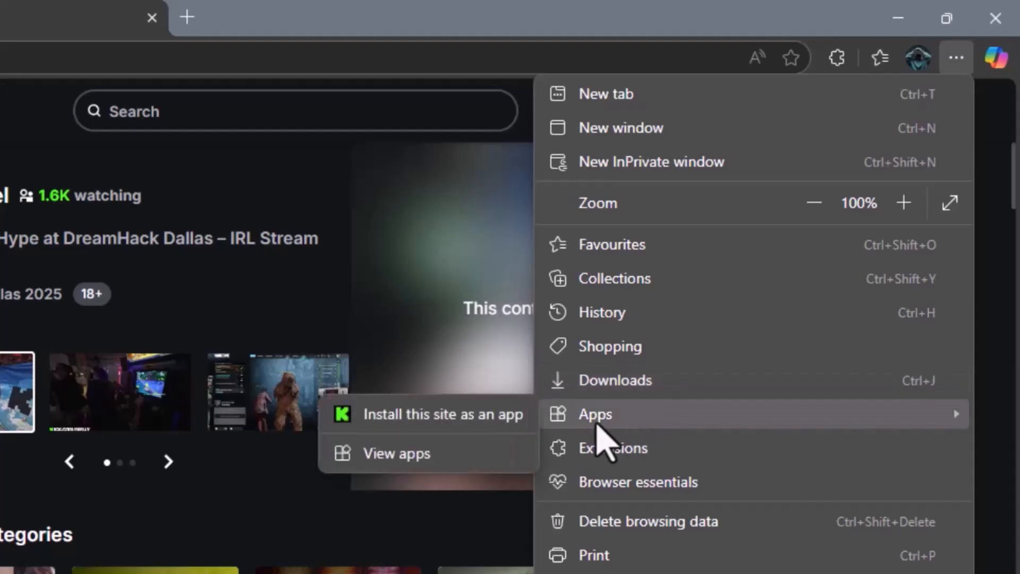
left_click(443, 415)
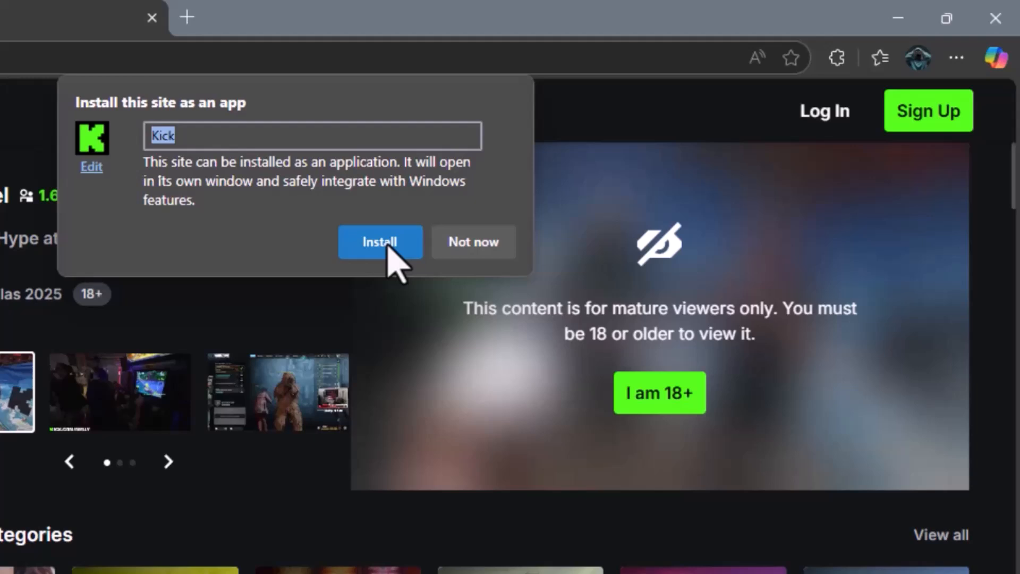
Step: Confirm the Kick app install and bring up the app window's options menu
left_click(380, 241)
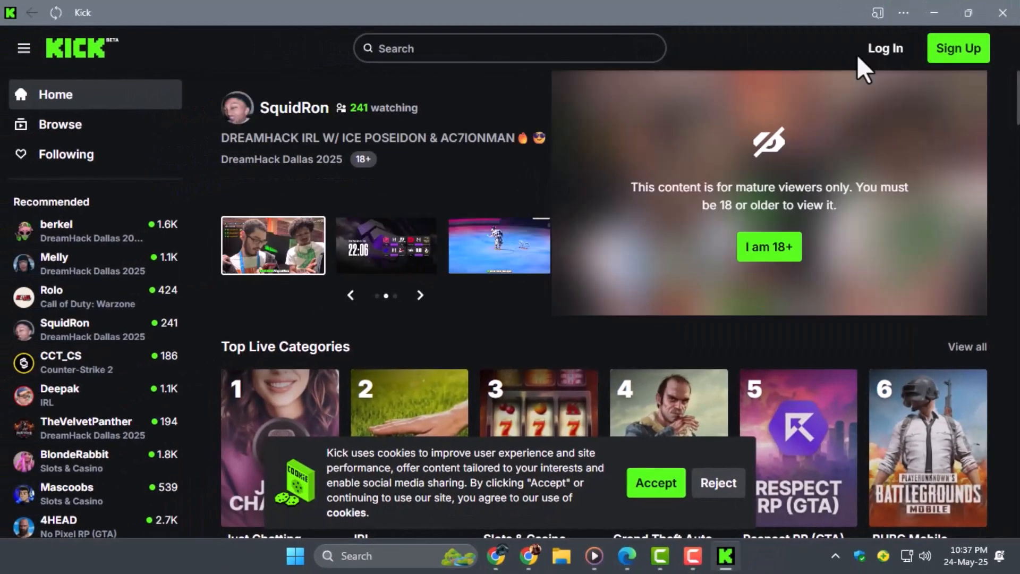
mouse_move(885, 48)
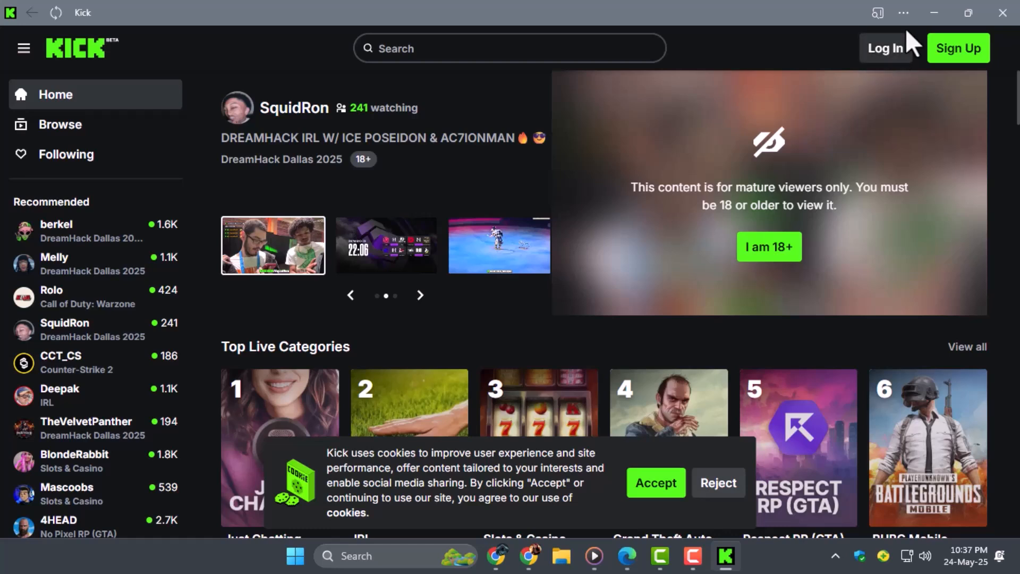
mouse_move(883, 48)
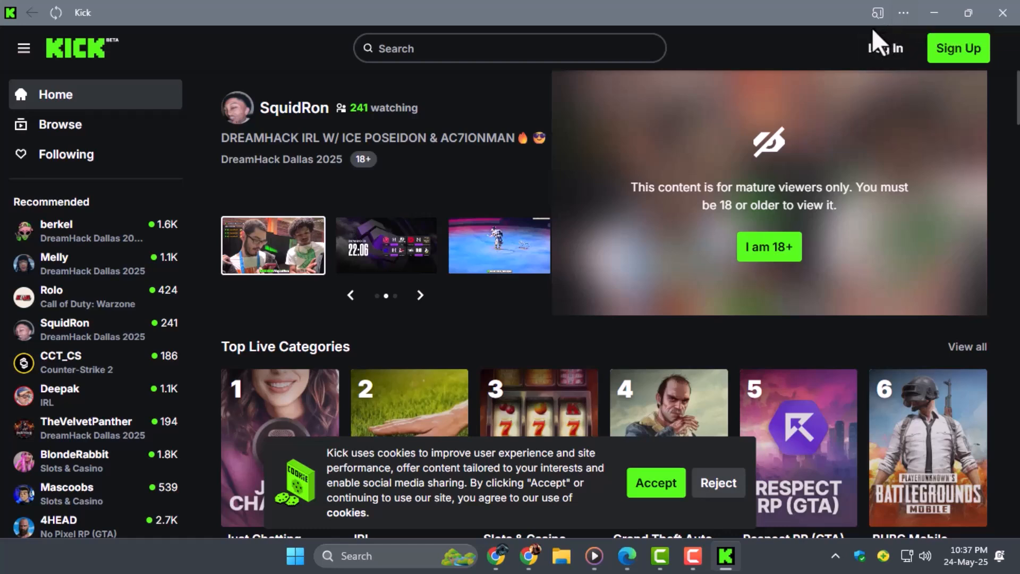
left_click(902, 12)
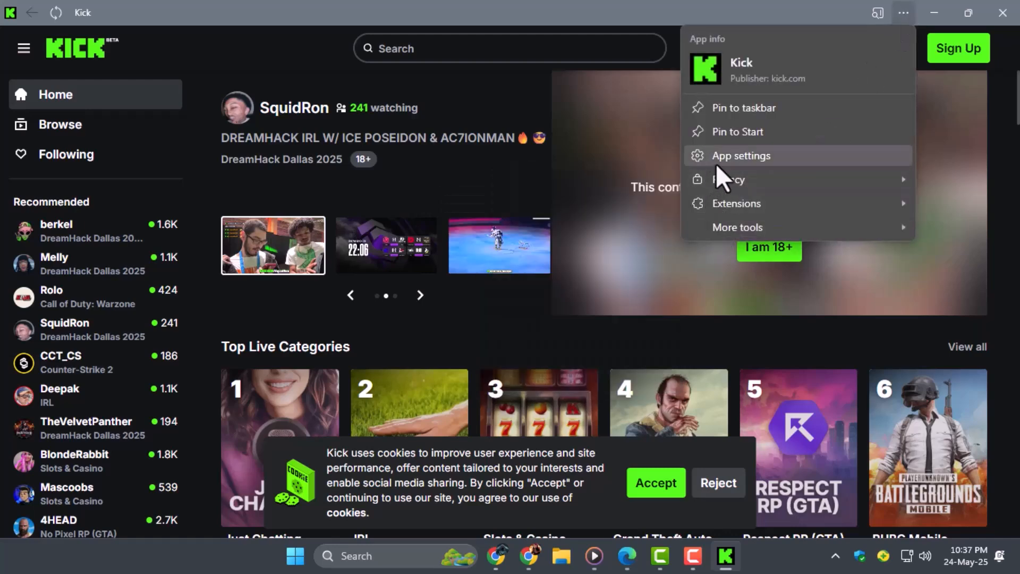
Step: Create a Kick desktop shortcut from App settings, then close Edge
left_click(740, 155)
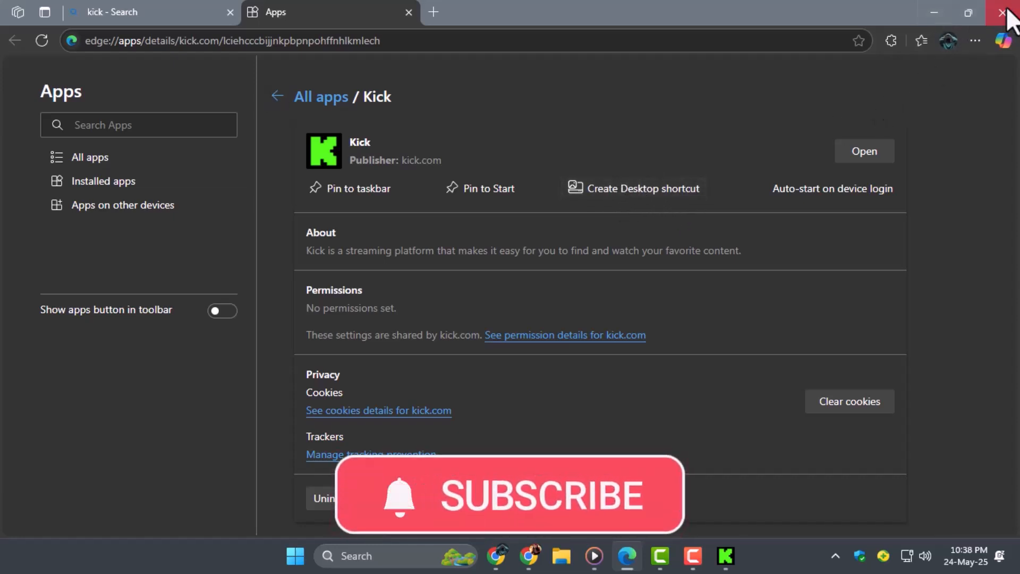
left_click(1004, 13)
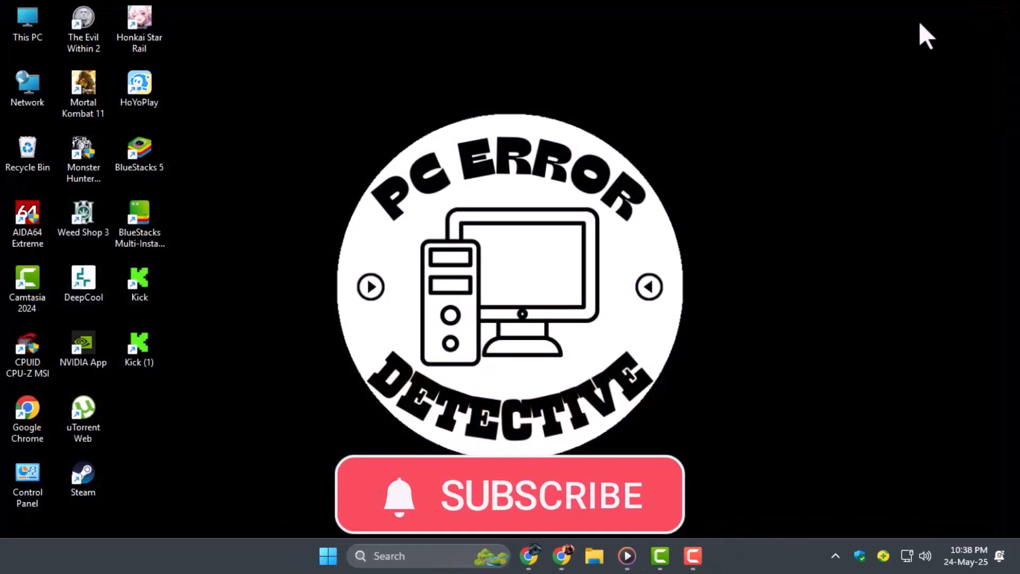